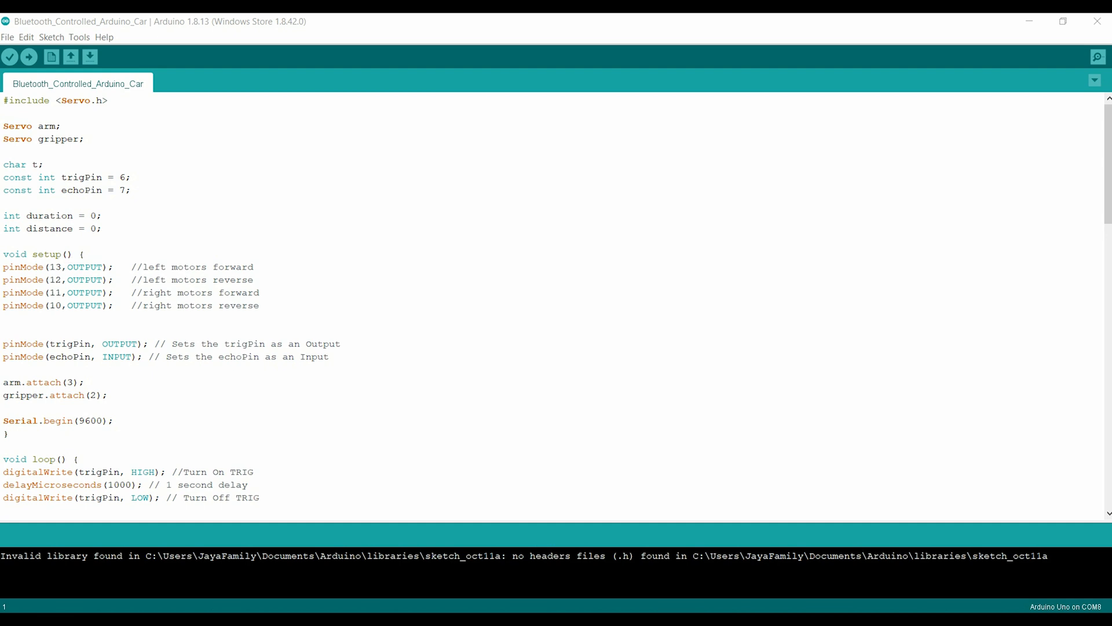
Step: Highlight the Servo library include line at the top of the sketch
double_click(83, 100)
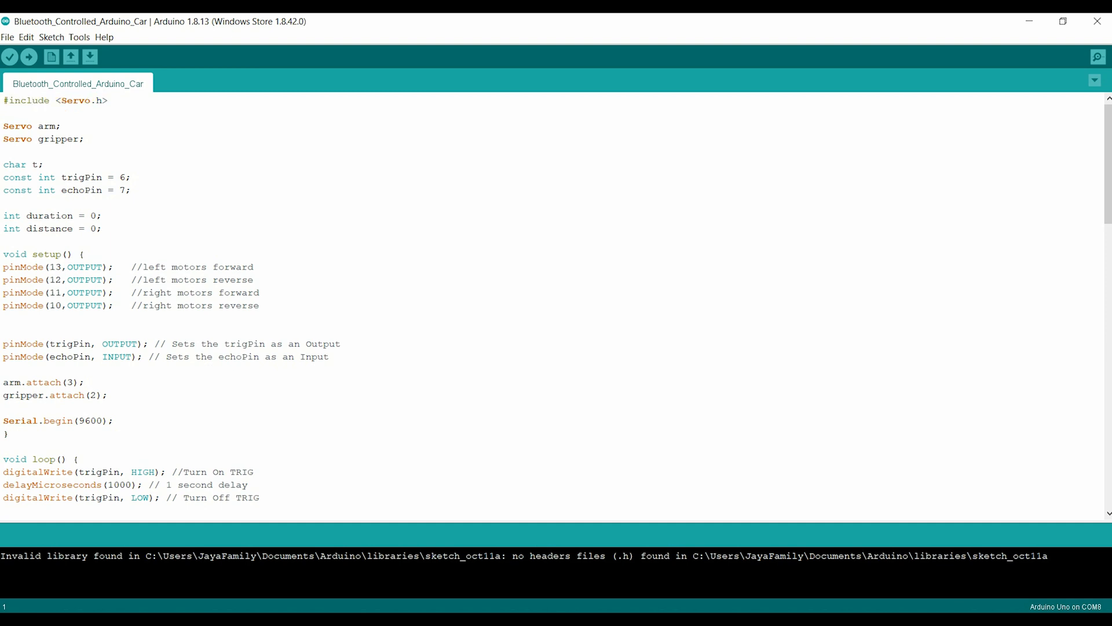
triple_click(53, 100)
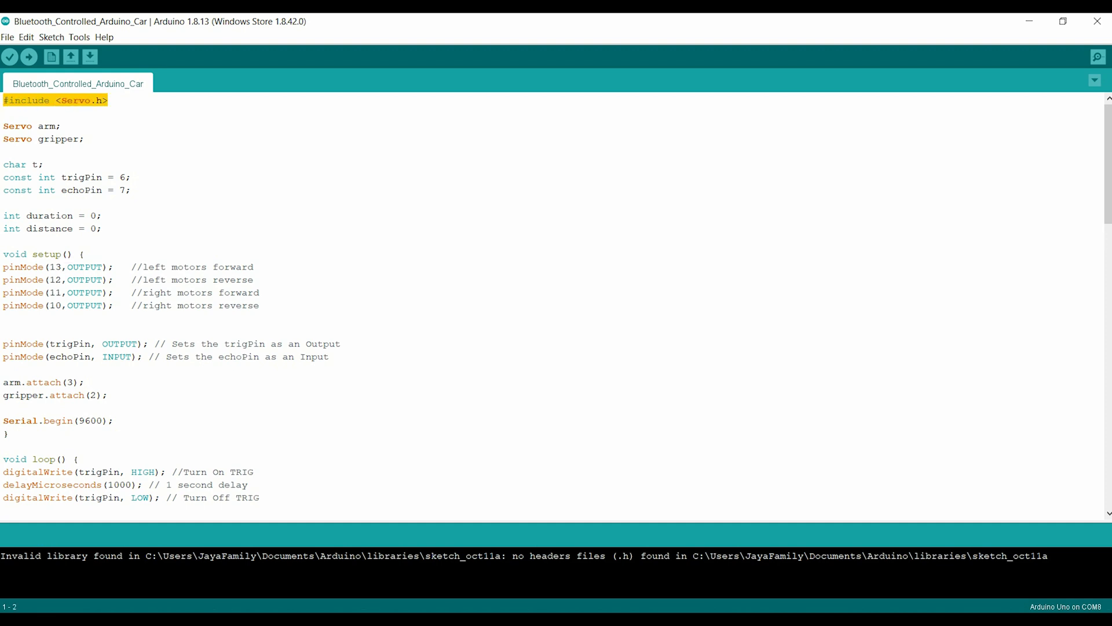
left_click(106, 100)
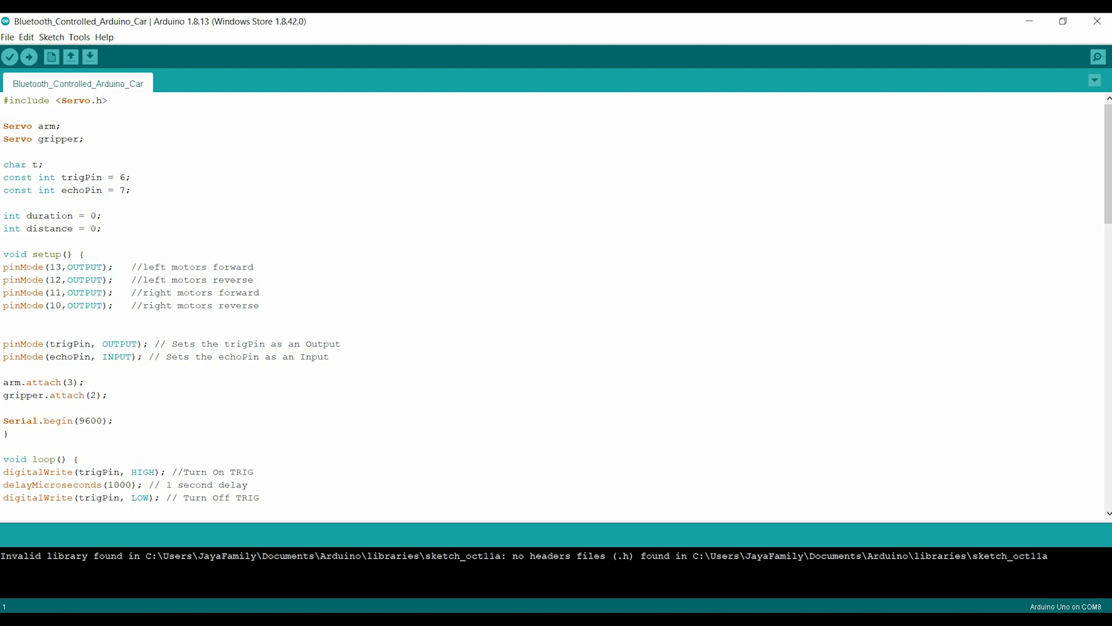
left_click(44, 164)
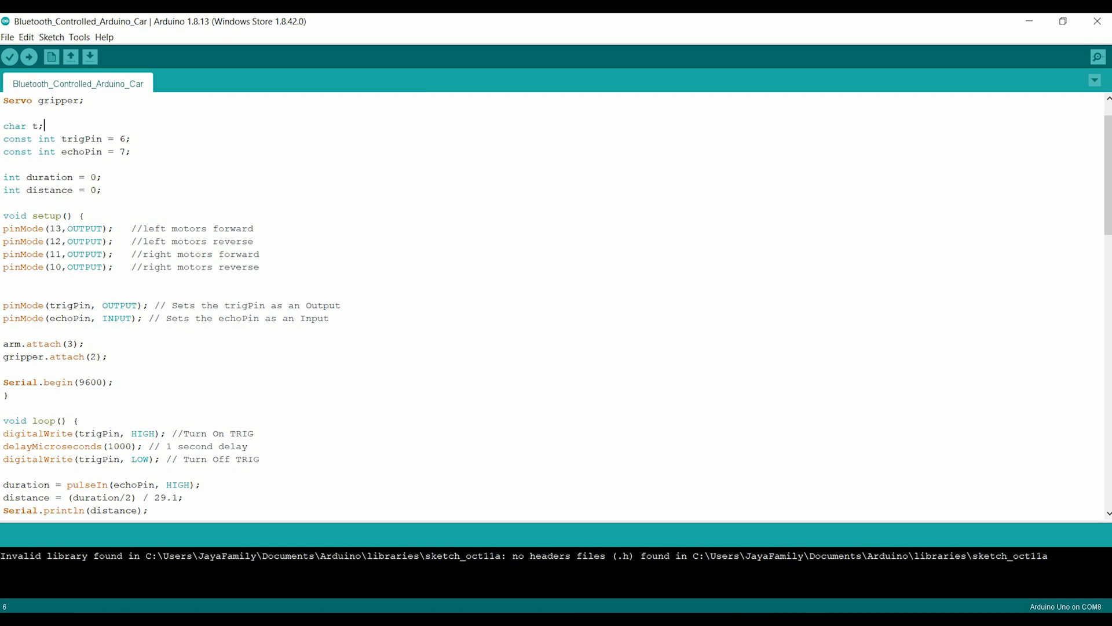
Step: Highlight the duration and distance variables and the motor pins' OUTPUT setup
left_click_drag(3, 177, 102, 189)
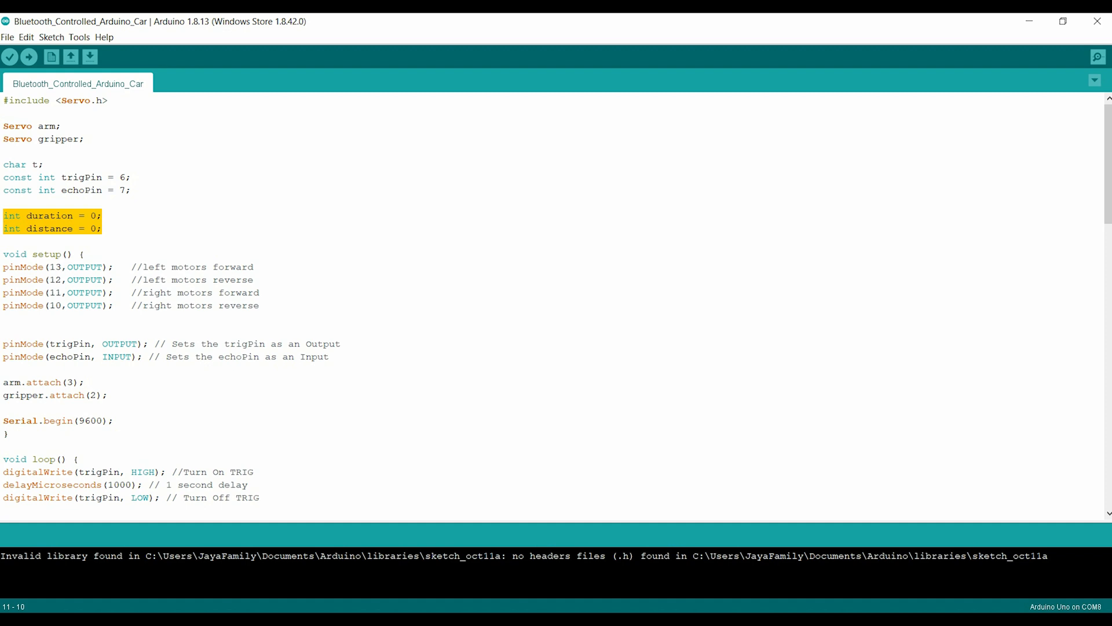
scroll("down", 3)
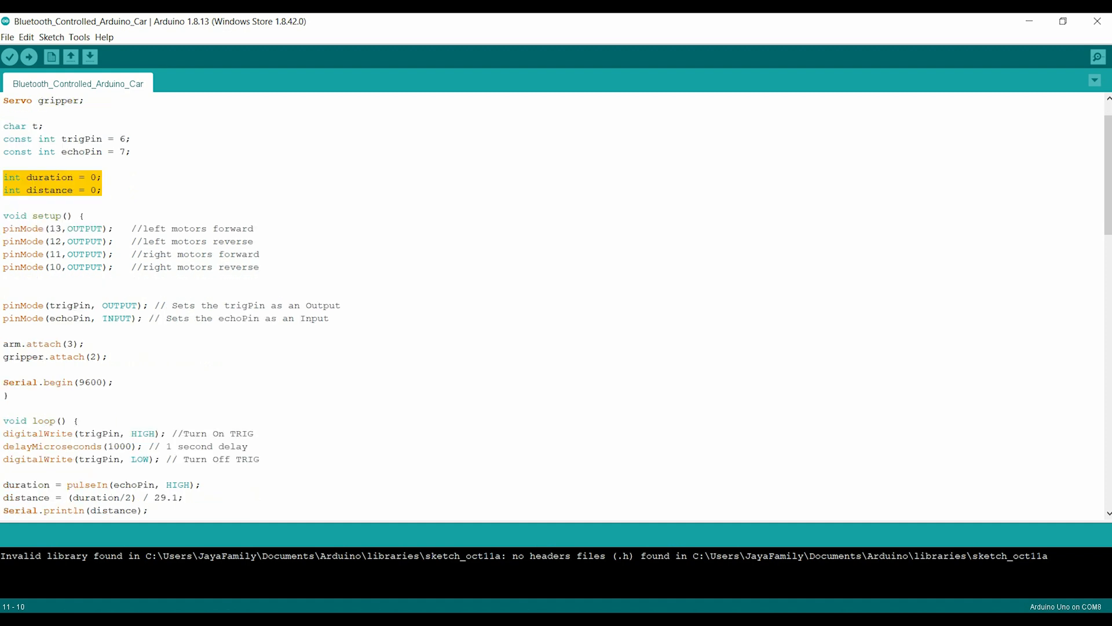
scroll("down", 3)
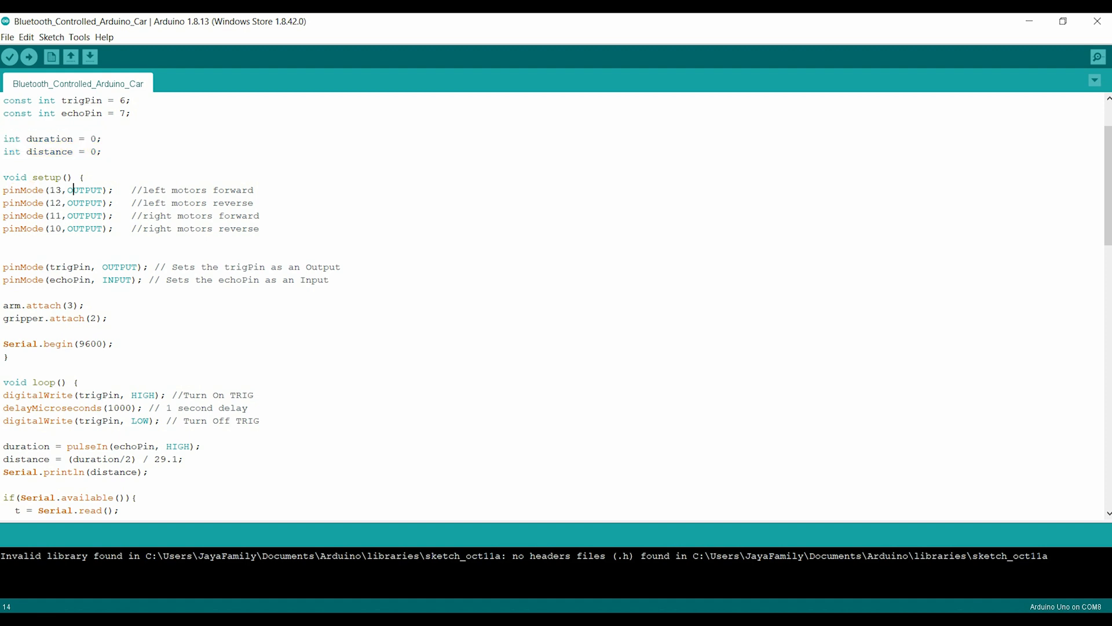
double_click(85, 189)
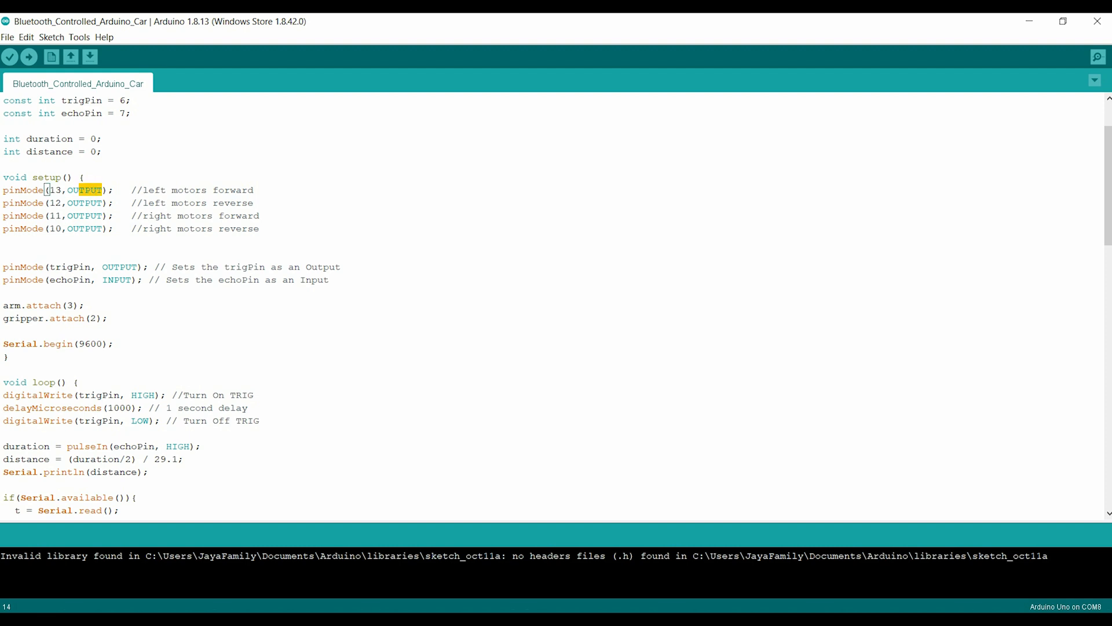
left_click_drag(100, 189, 212, 228)
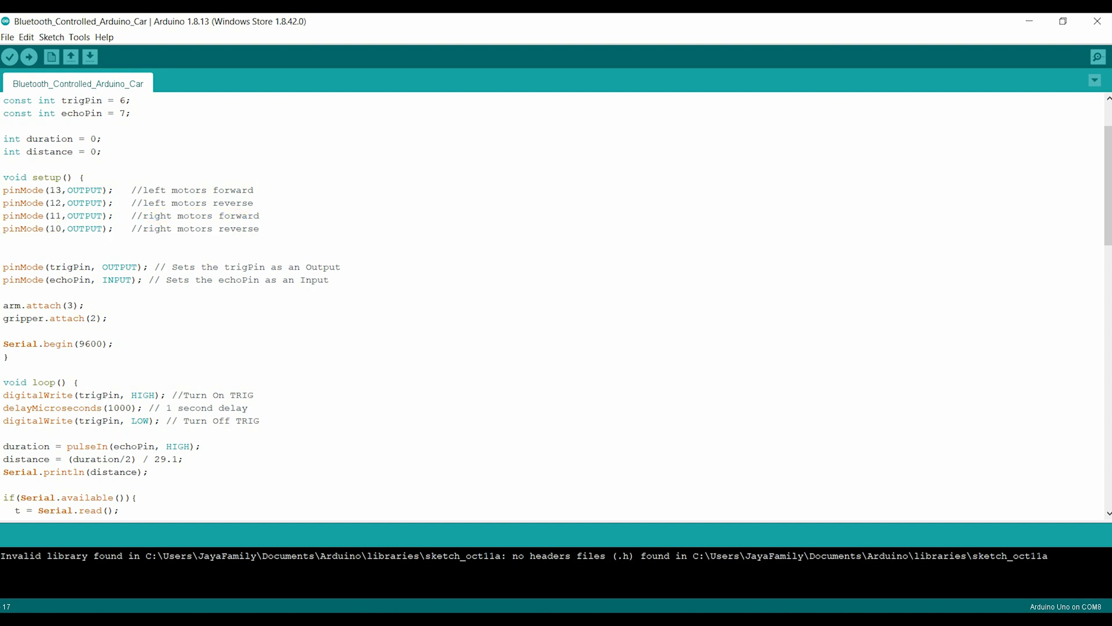
scroll("down", 3)
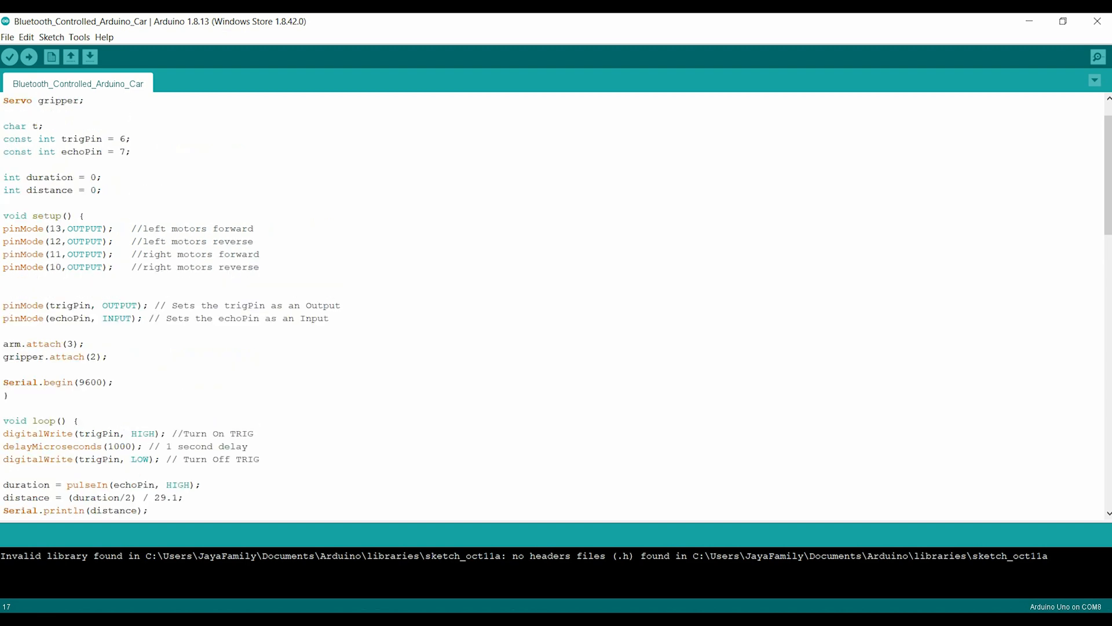
Step: Highlight the trigPin and echoPin declarations
left_click_drag(65, 138, 82, 152)
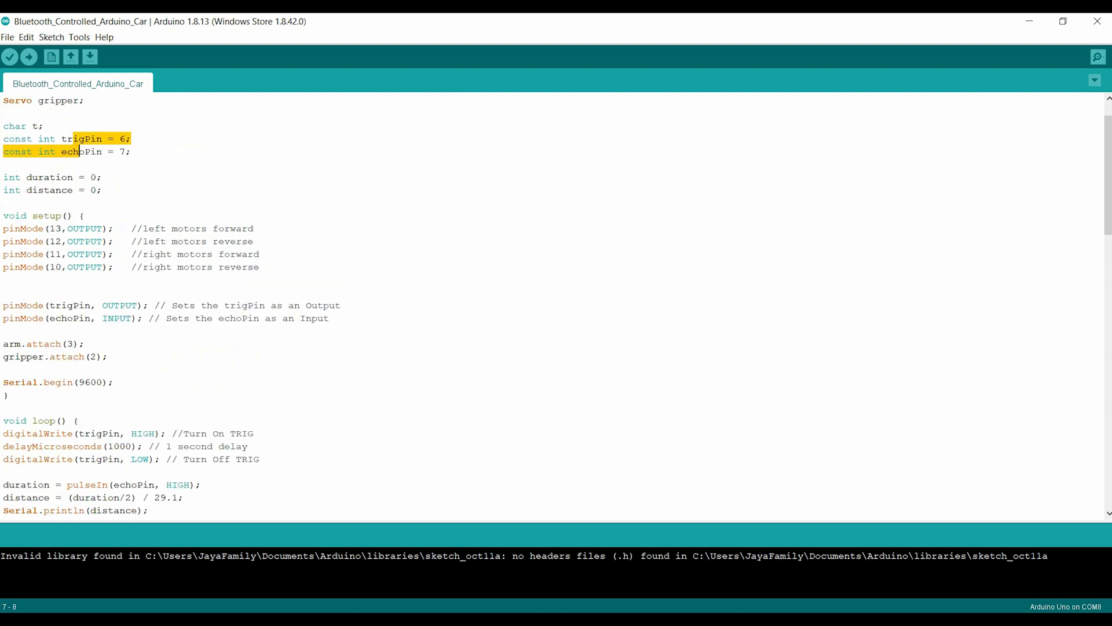
scroll("down", 3)
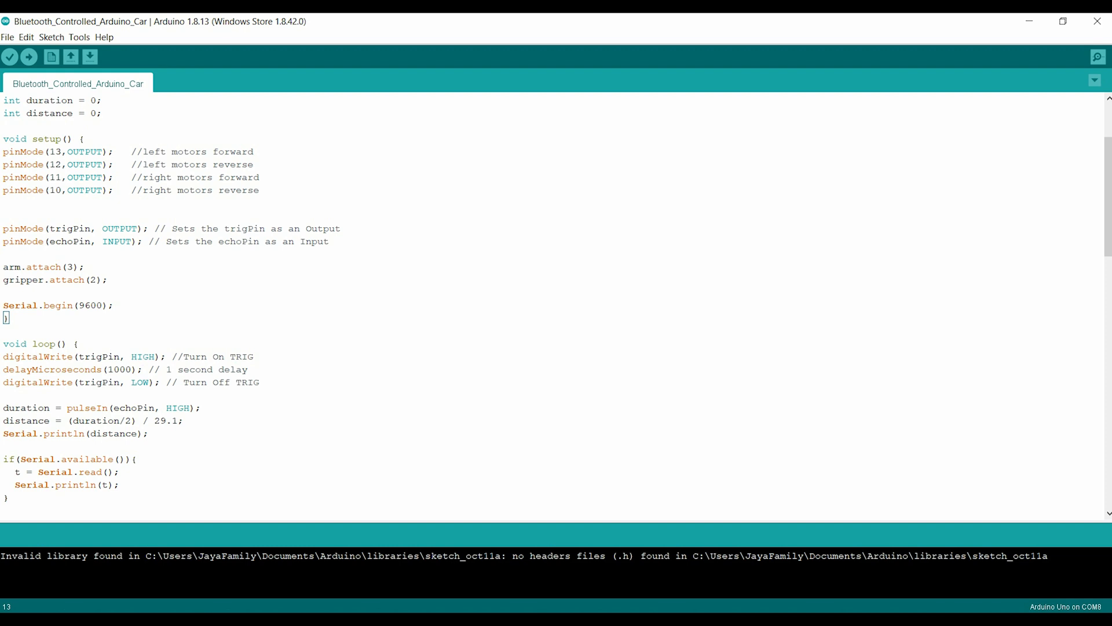
left_click_drag(179, 228, 311, 241)
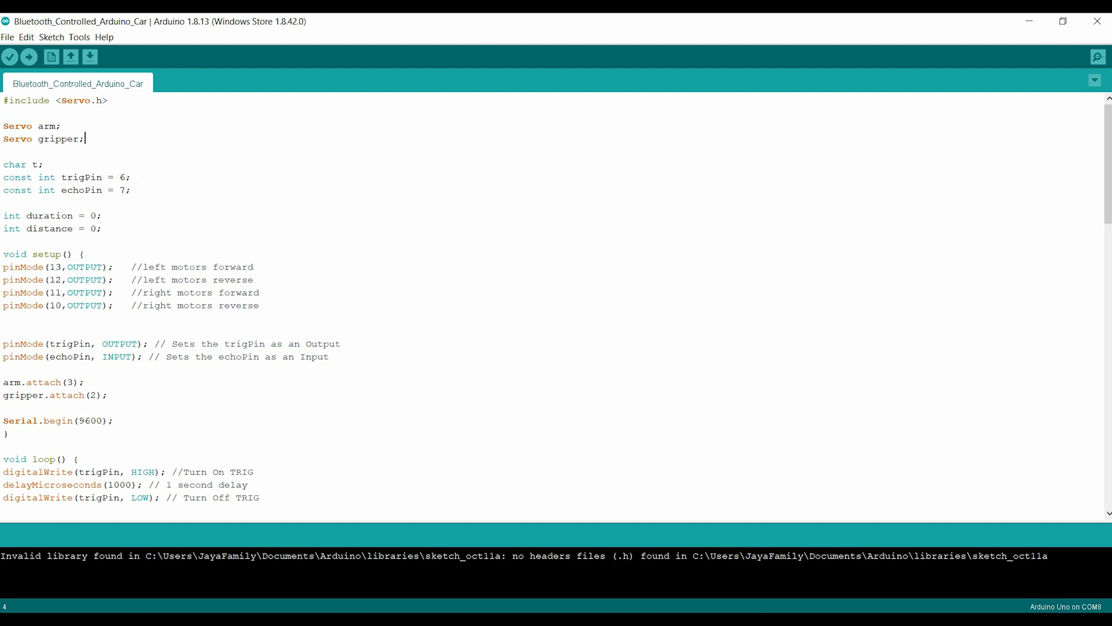
scroll("down", 3)
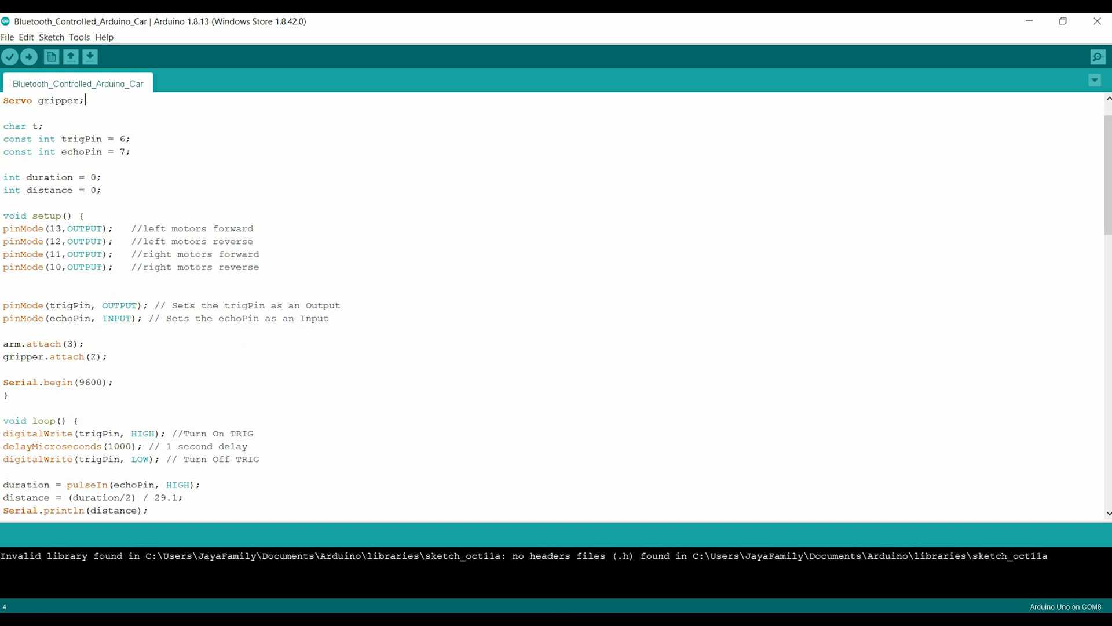
scroll("down", 3)
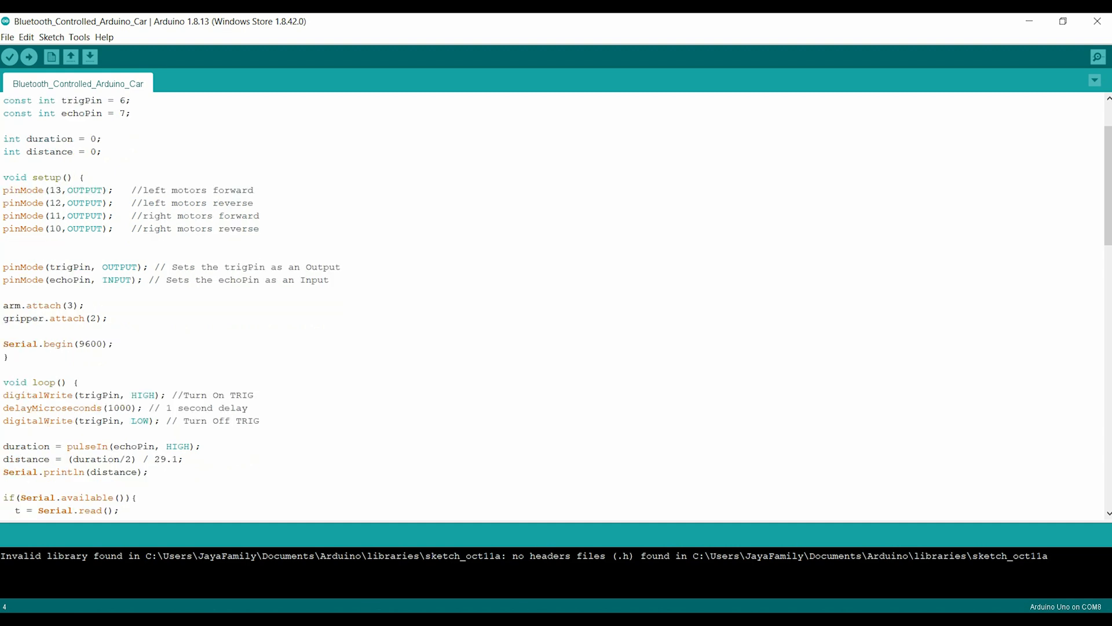
Step: Walk through the ultrasonic reading code and the duration-based distance formula
double_click(69, 305)
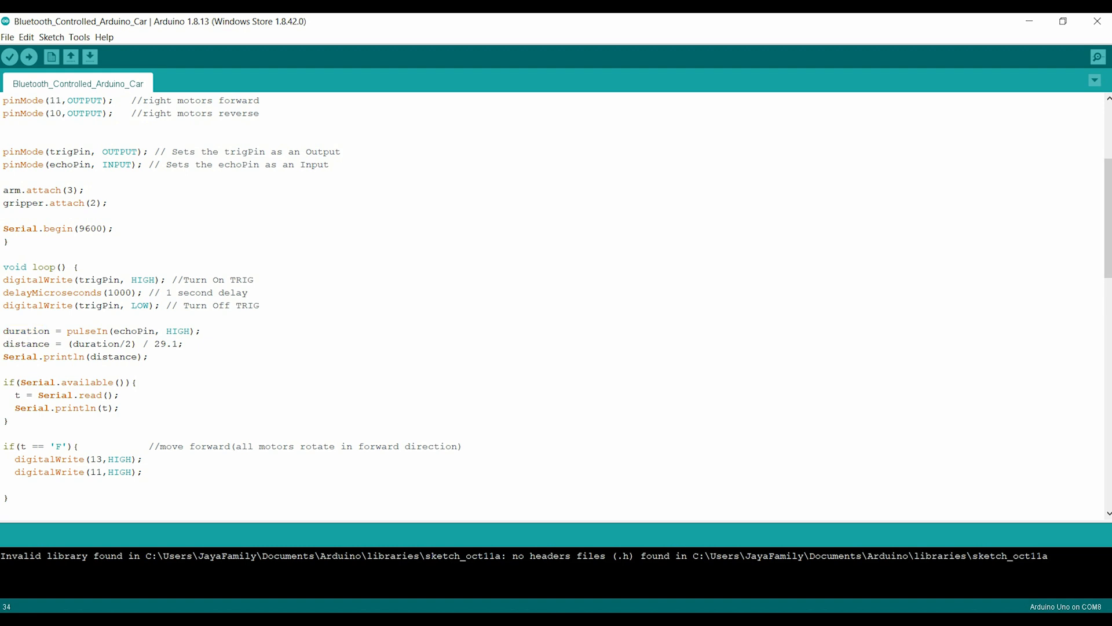
left_click_drag(4, 279, 149, 356)
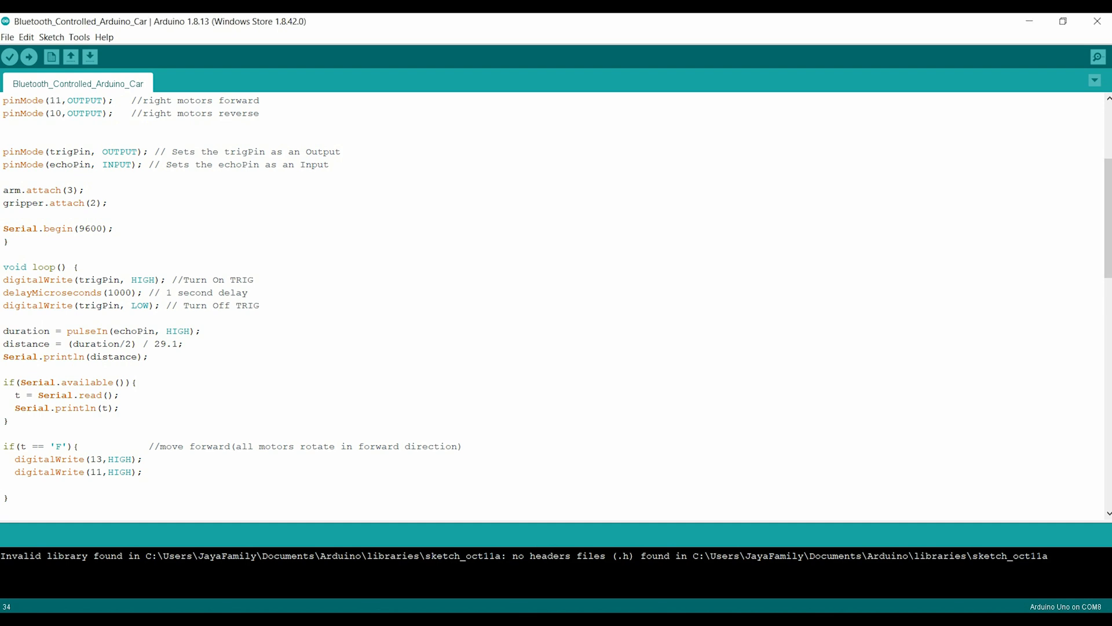
left_click(159, 331)
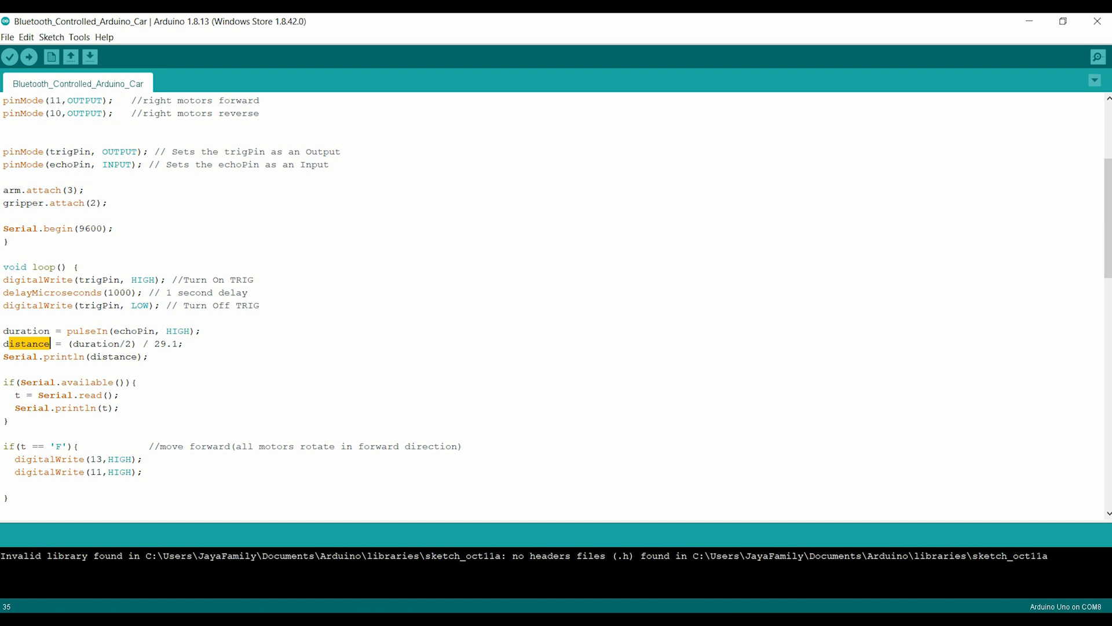
double_click(99, 343)
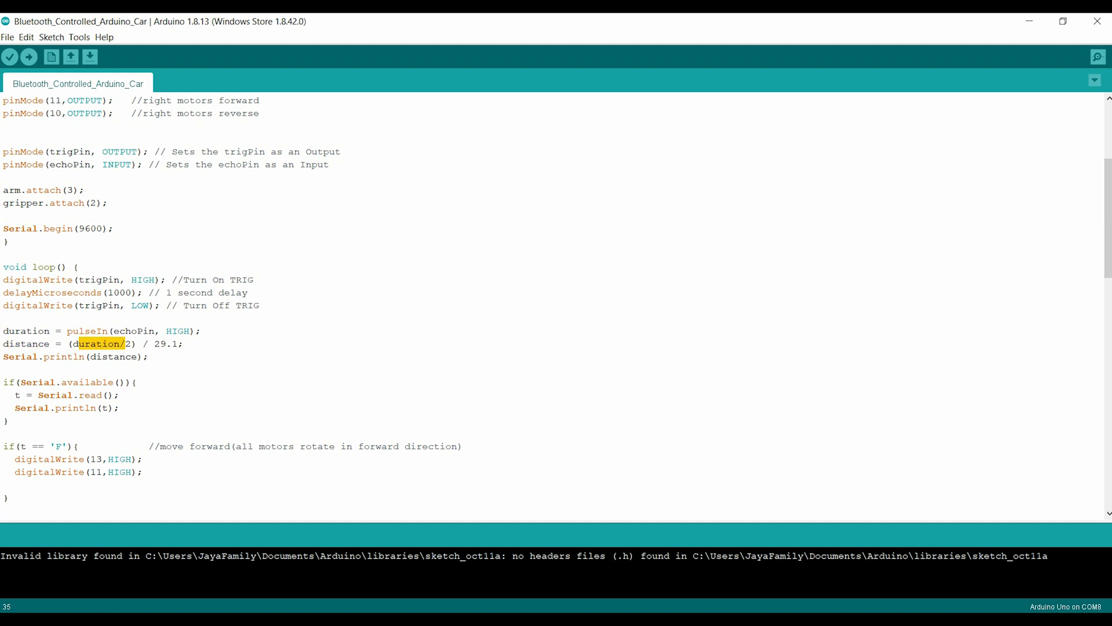
scroll("down", 3)
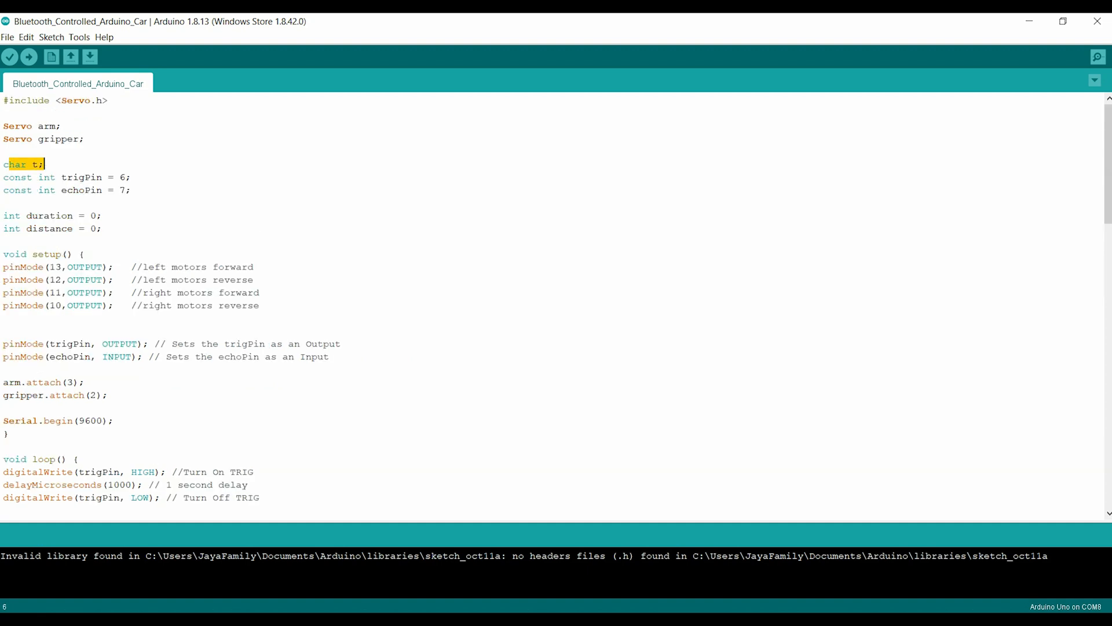
scroll("down", 3)
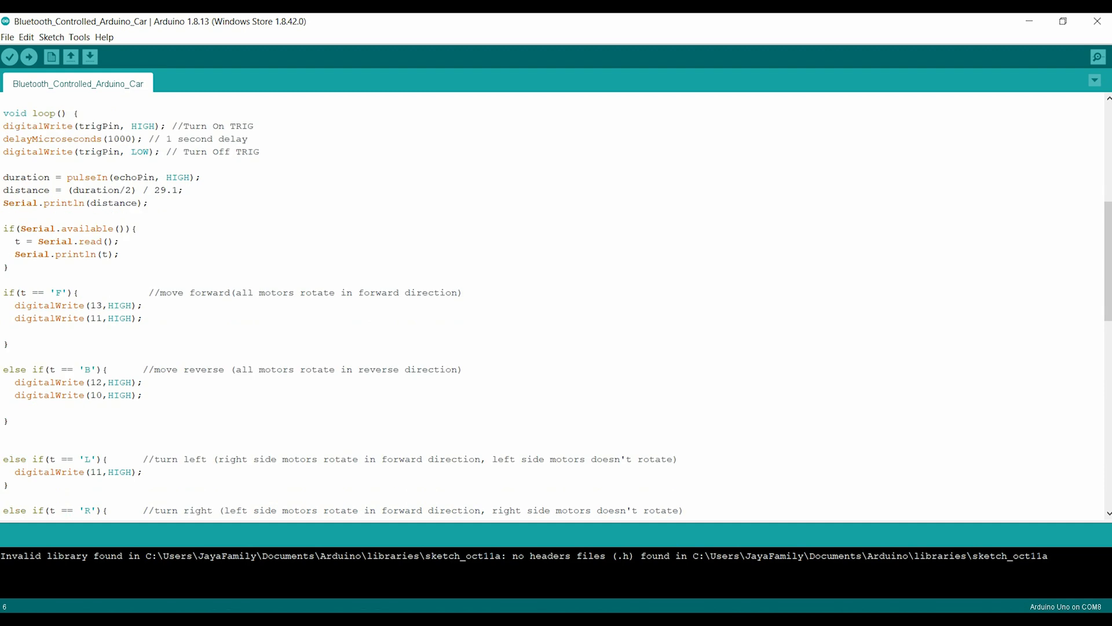
Step: Walk through the direction branches, marking pin 13 in the turn-right branch
double_click(57, 254)
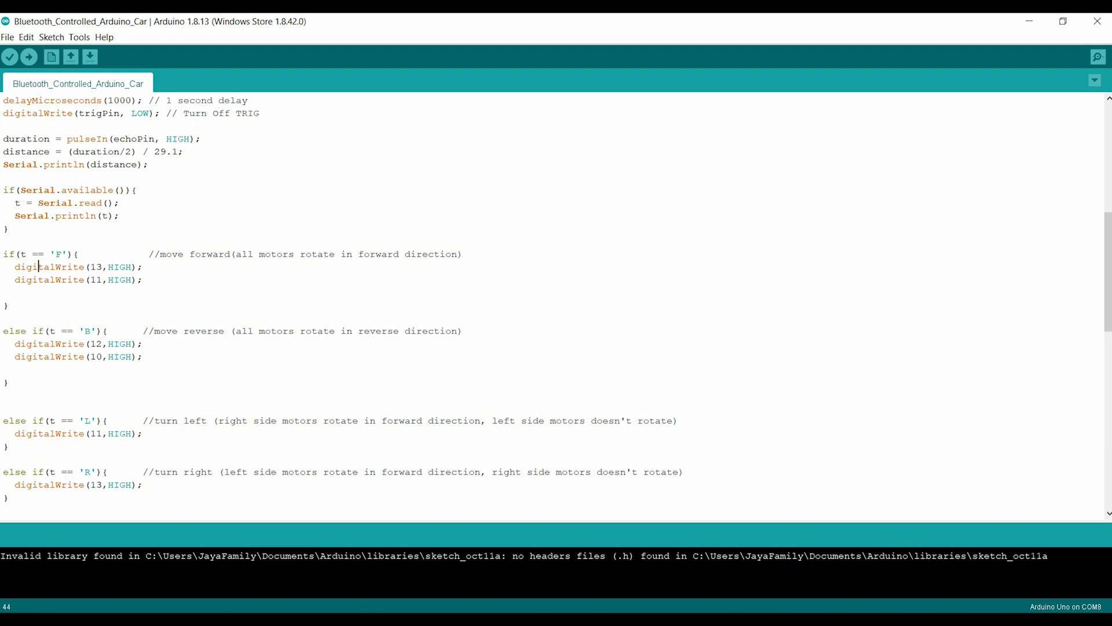
left_click(94, 266)
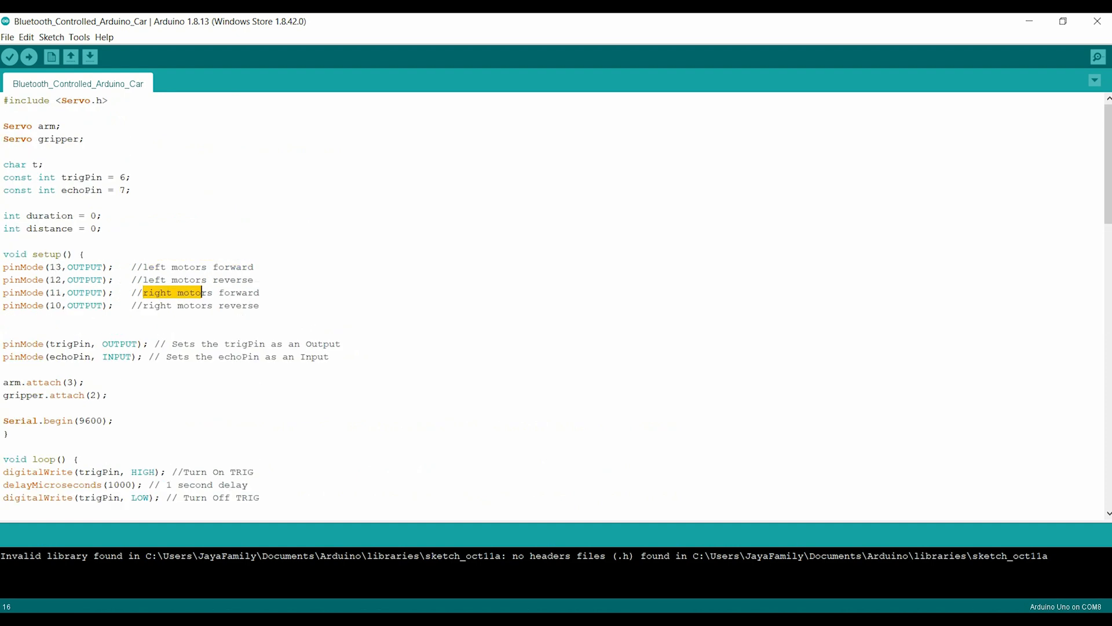
scroll("down", 3)
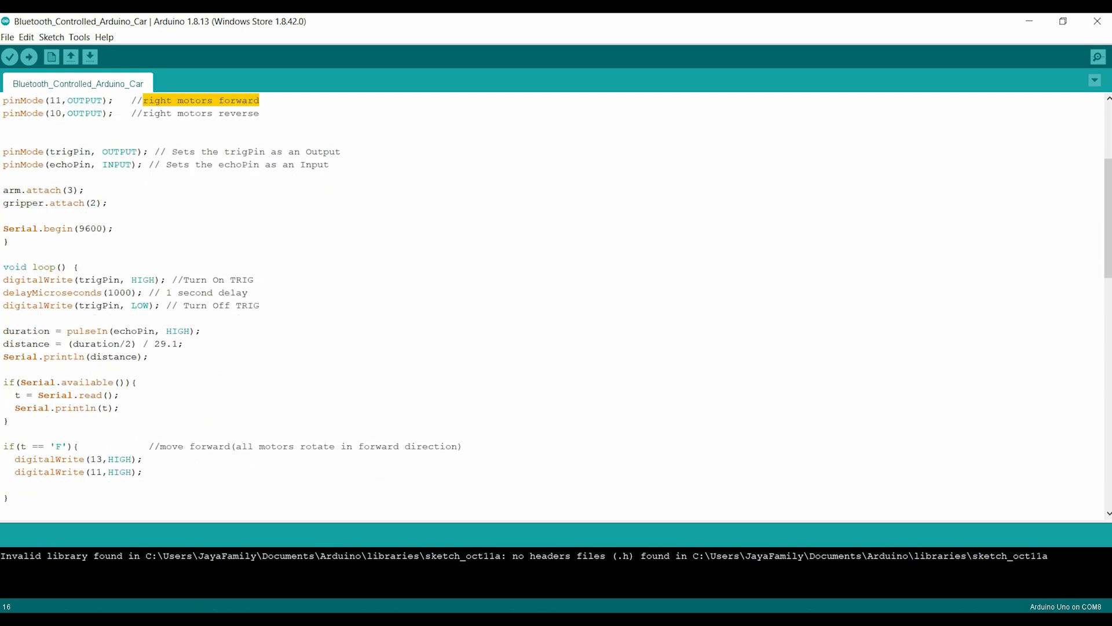
scroll("down", 3)
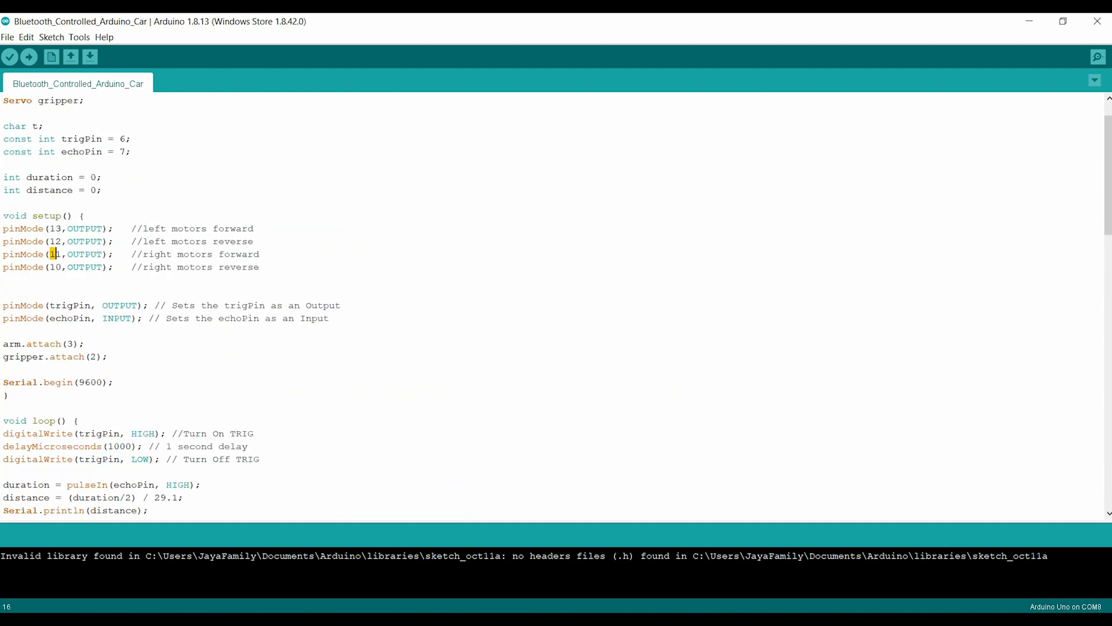
scroll("down", 3)
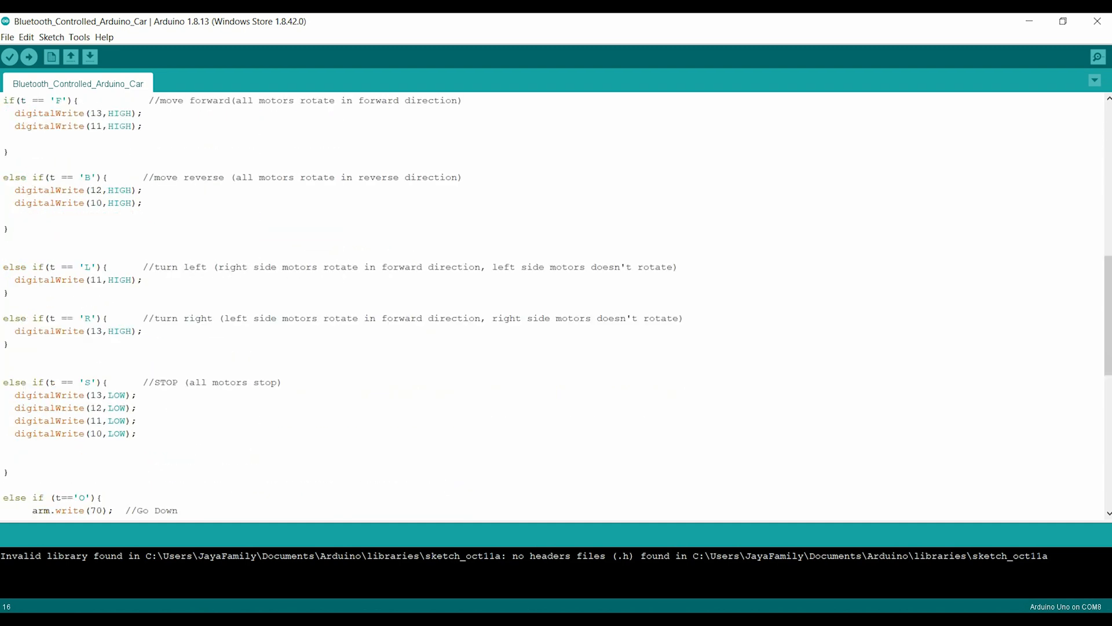
double_click(96, 331)
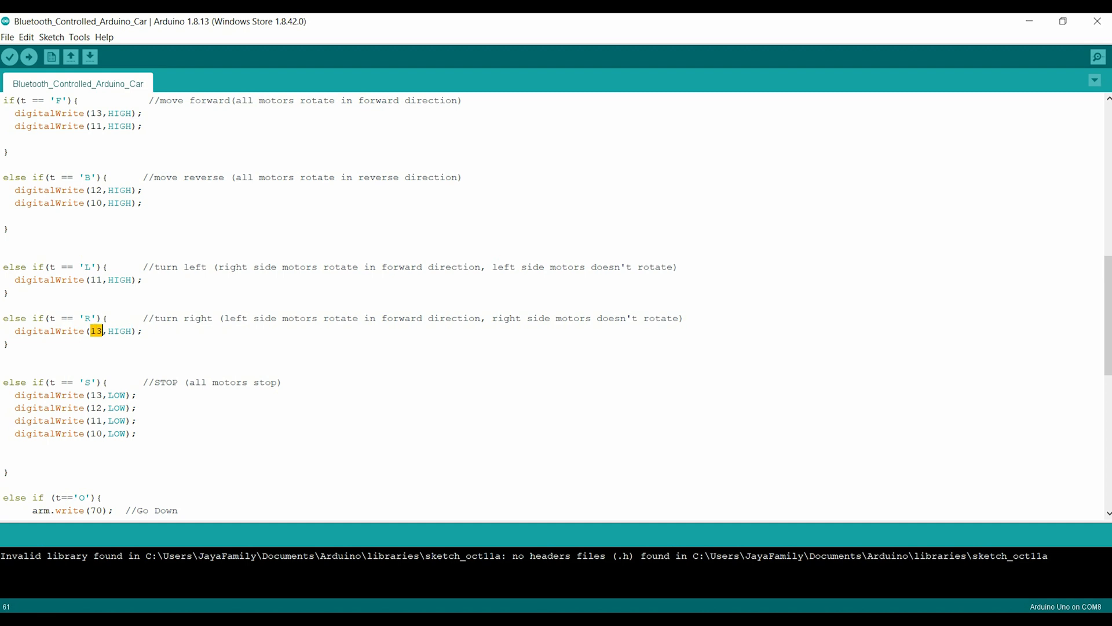
Step: Launch Bluetooth Serial Controller and open its PREFERENCE page
scroll("down", 3)
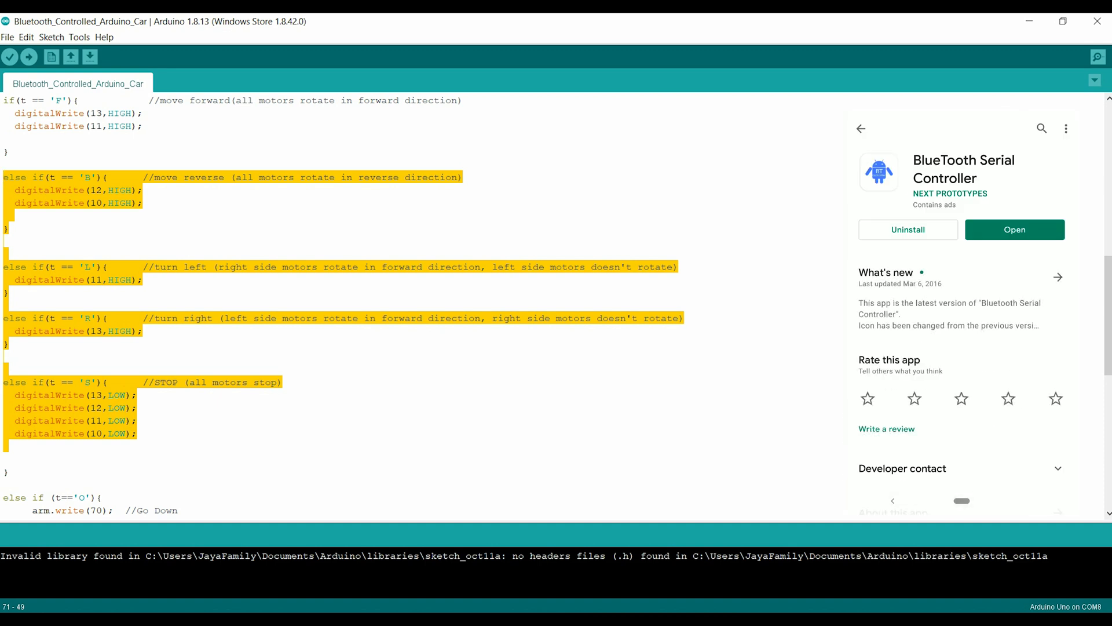
left_click(1014, 229)
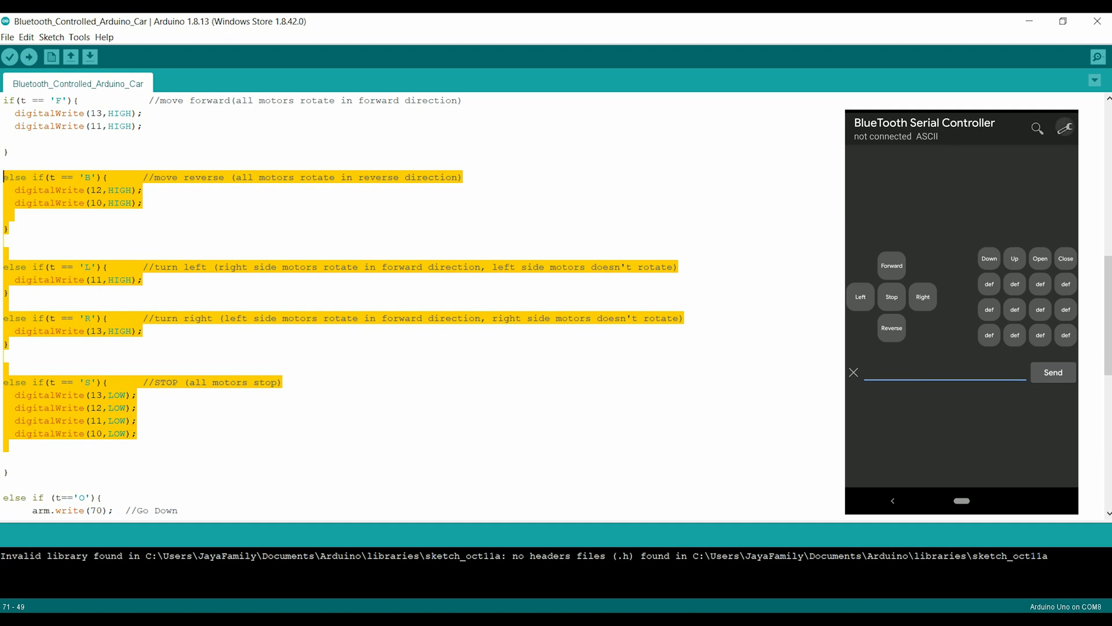
left_click(1065, 129)
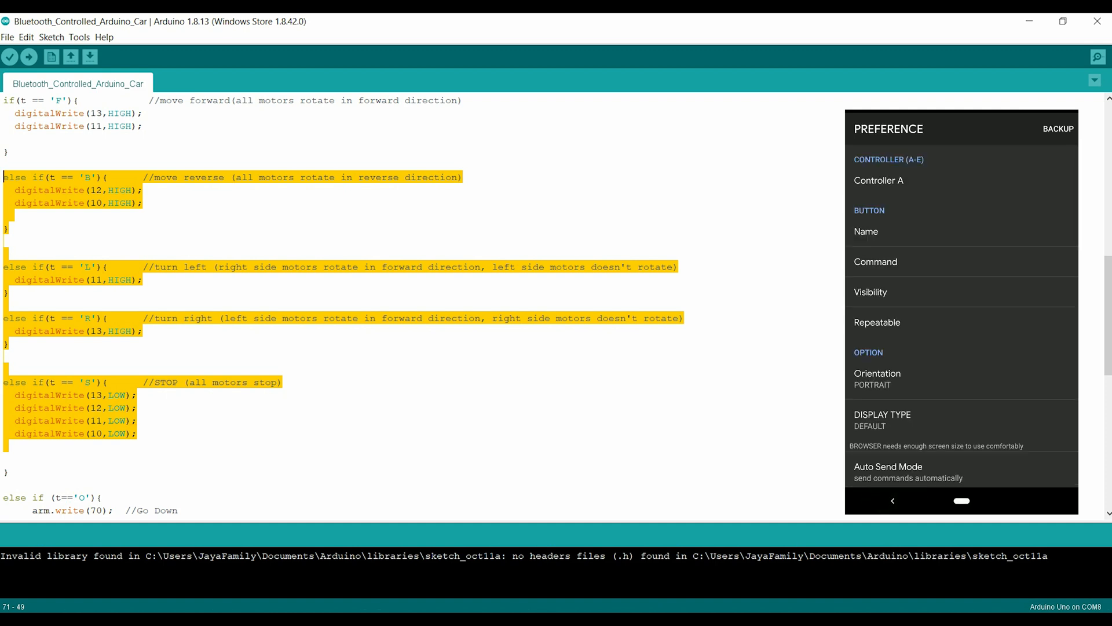
Step: Scroll through the Visibility checkbox list, then open the Command settings
left_click(870, 291)
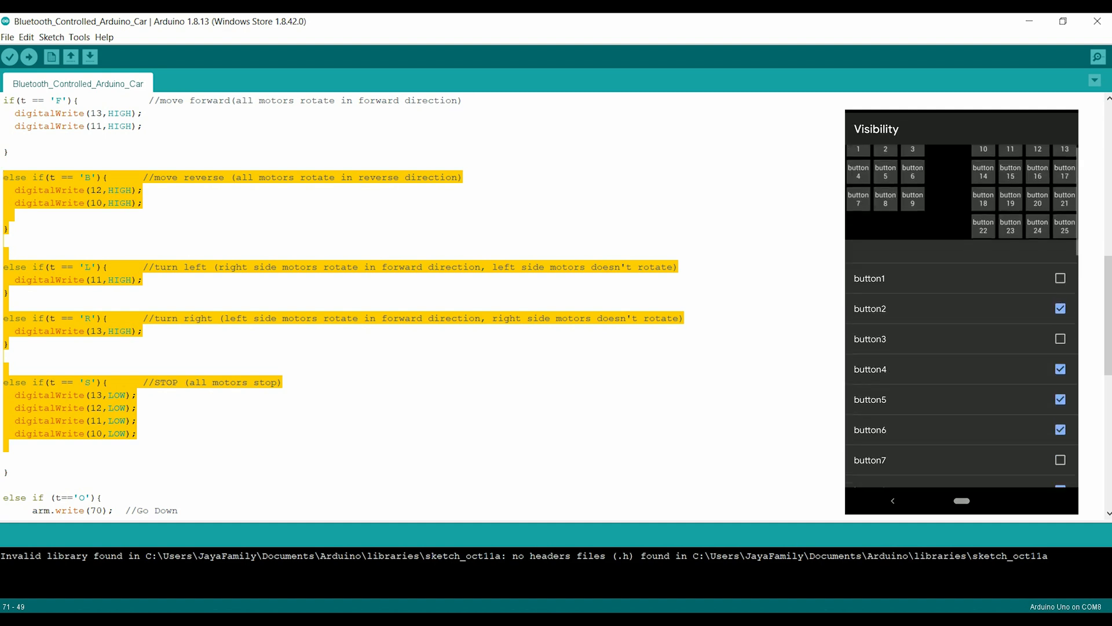
scroll("down", 3)
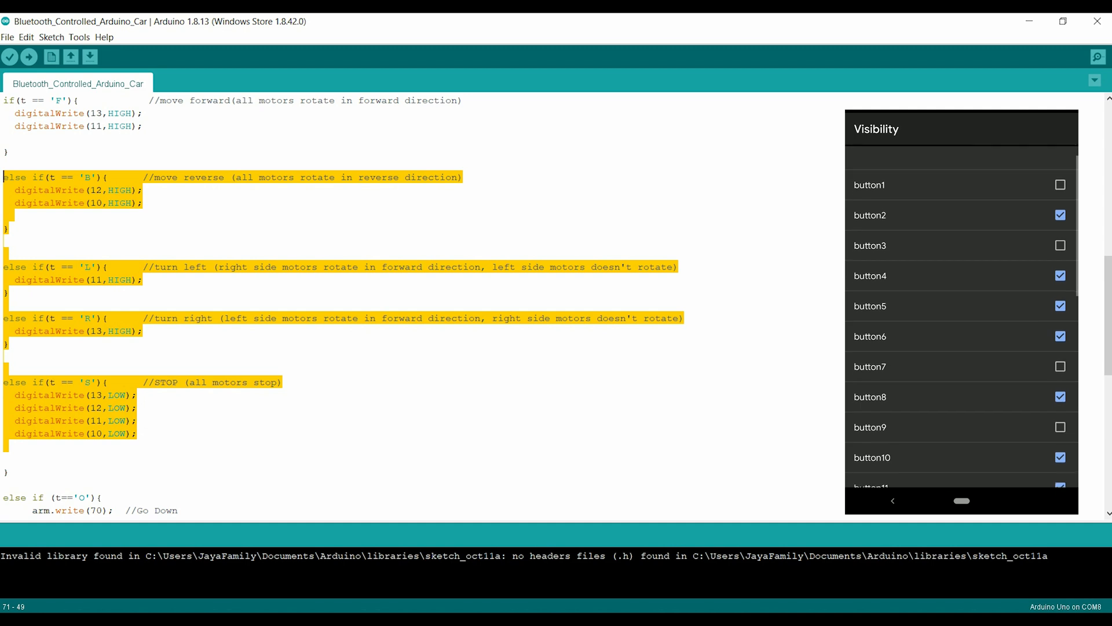
left_click(892, 501)
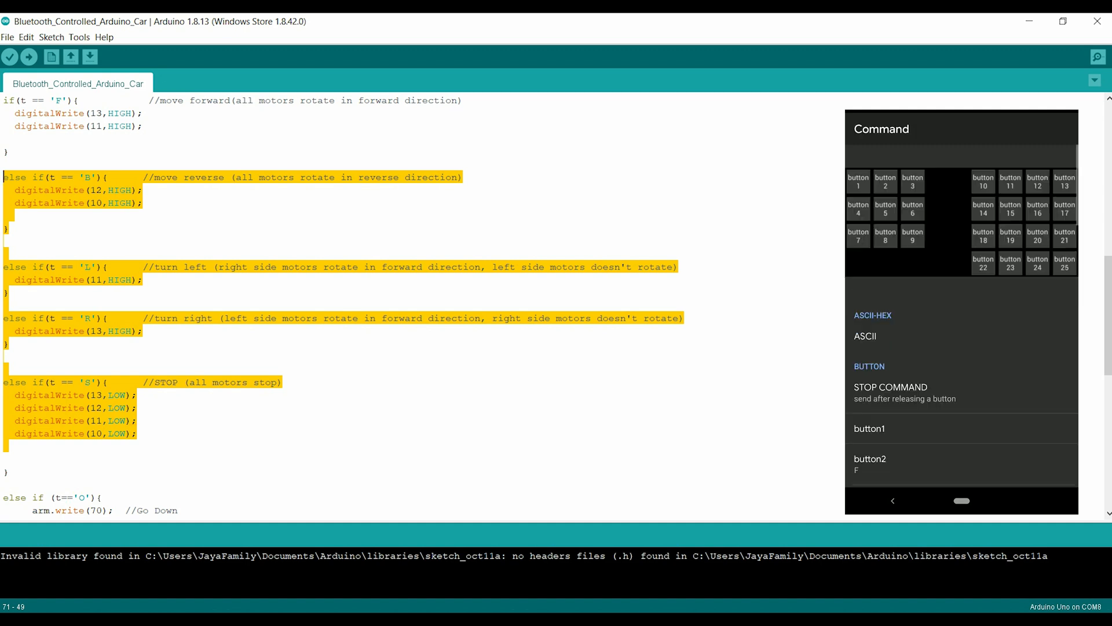
Step: Confirm button2's command stays F, matching the sketch's forward branch
scroll("down", 3)
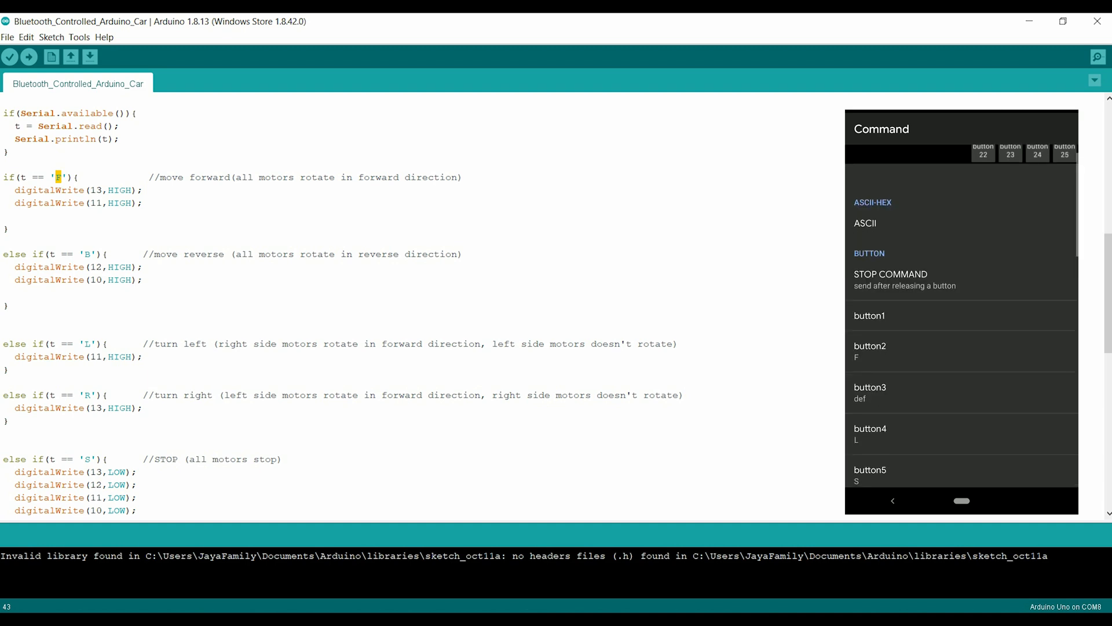
left_click(870, 352)
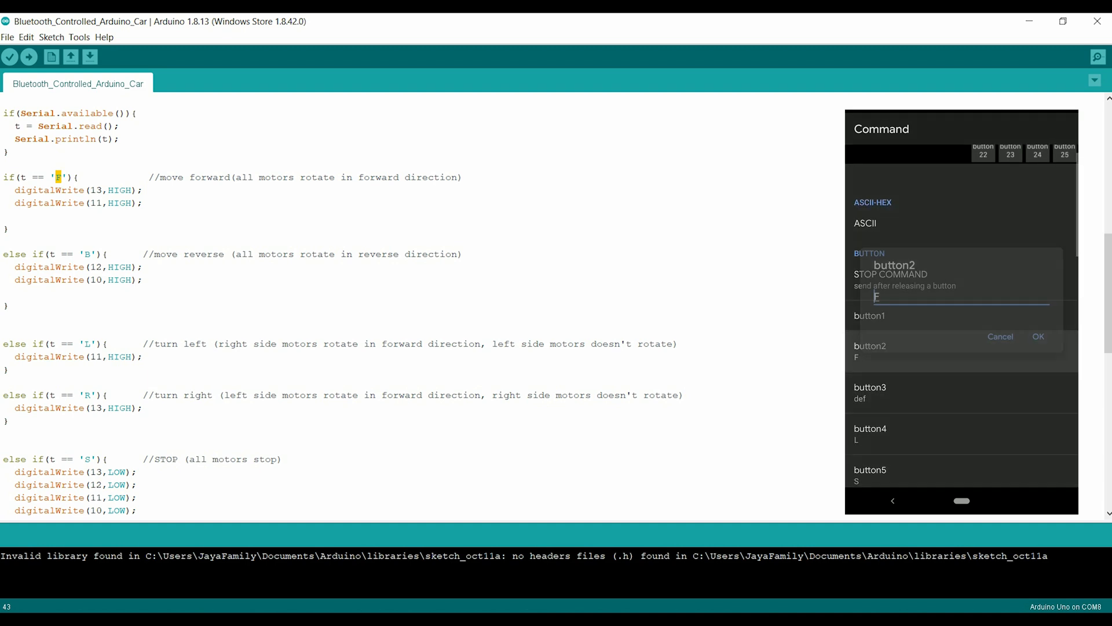
left_click(957, 296)
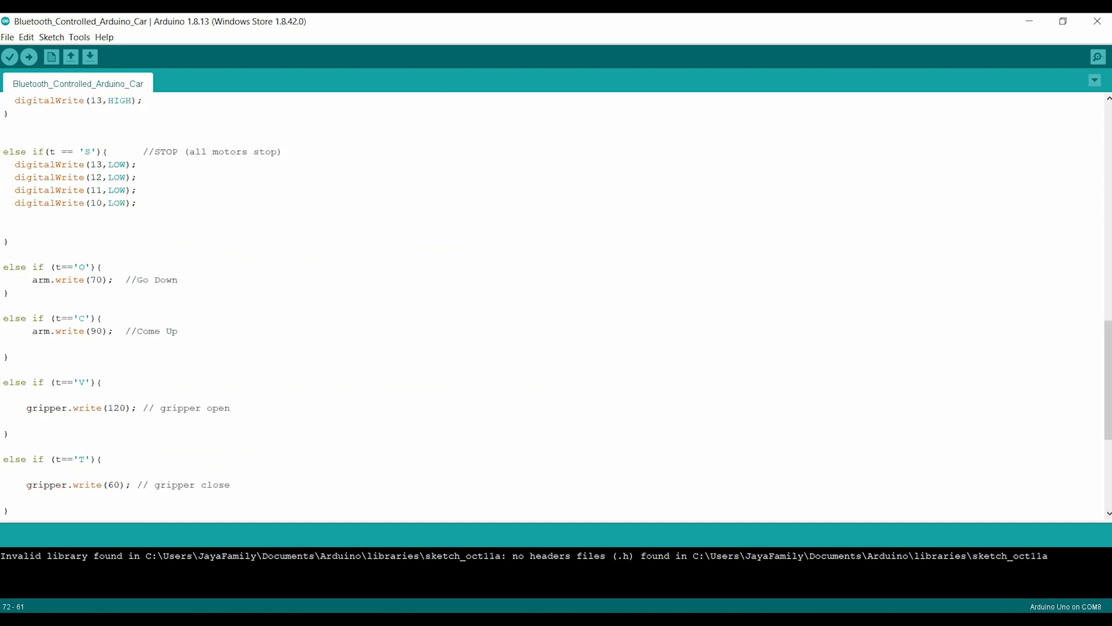
left_click(190, 151)
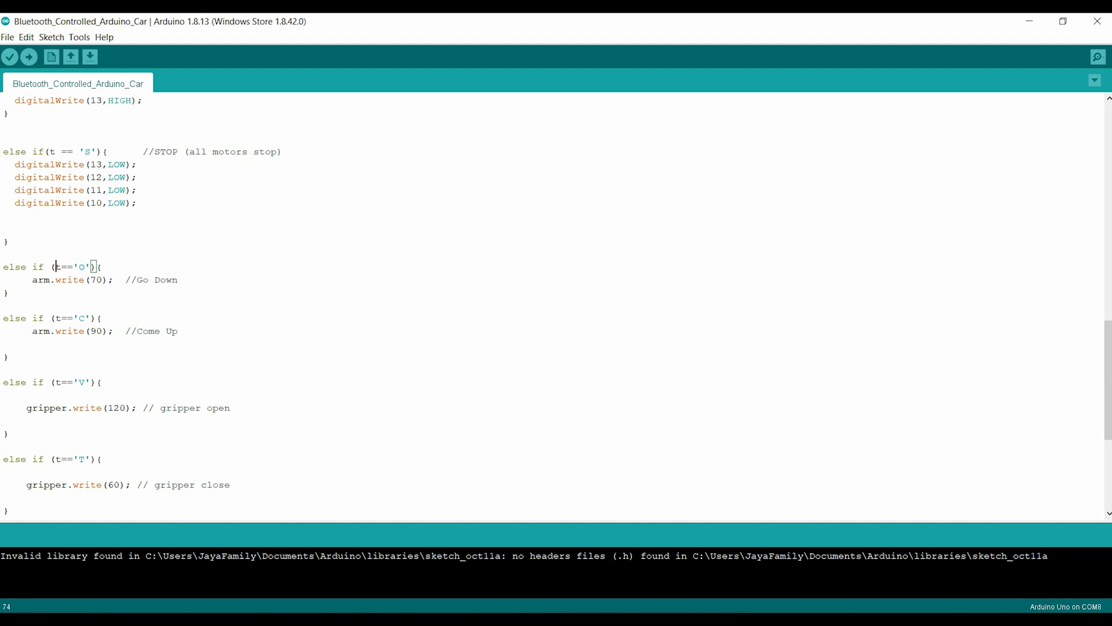
double_click(51, 279)
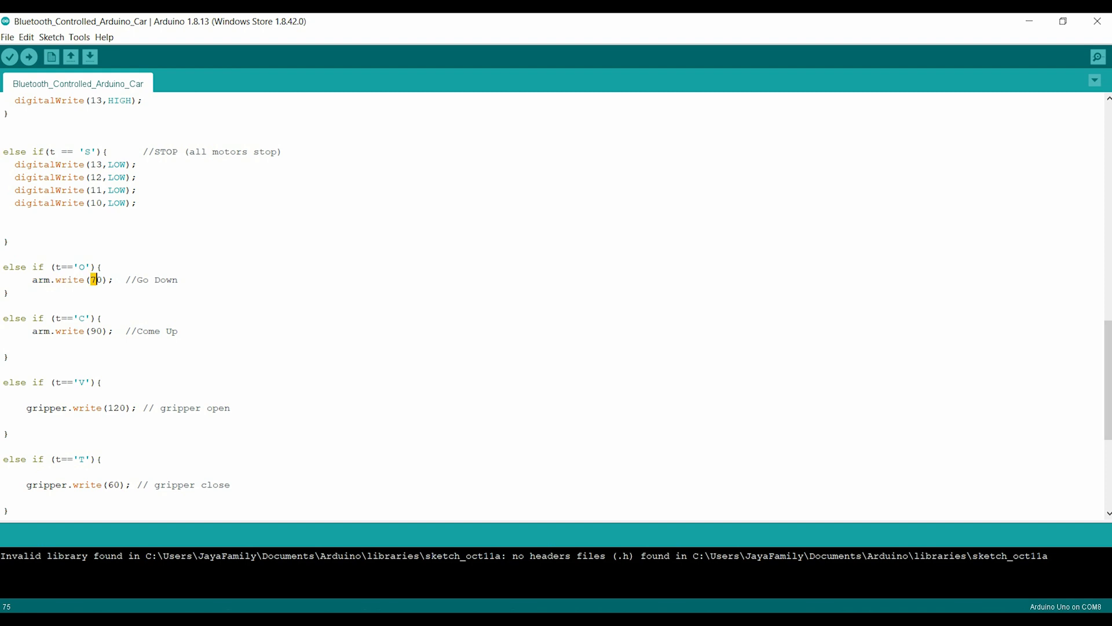
scroll("down", 3)
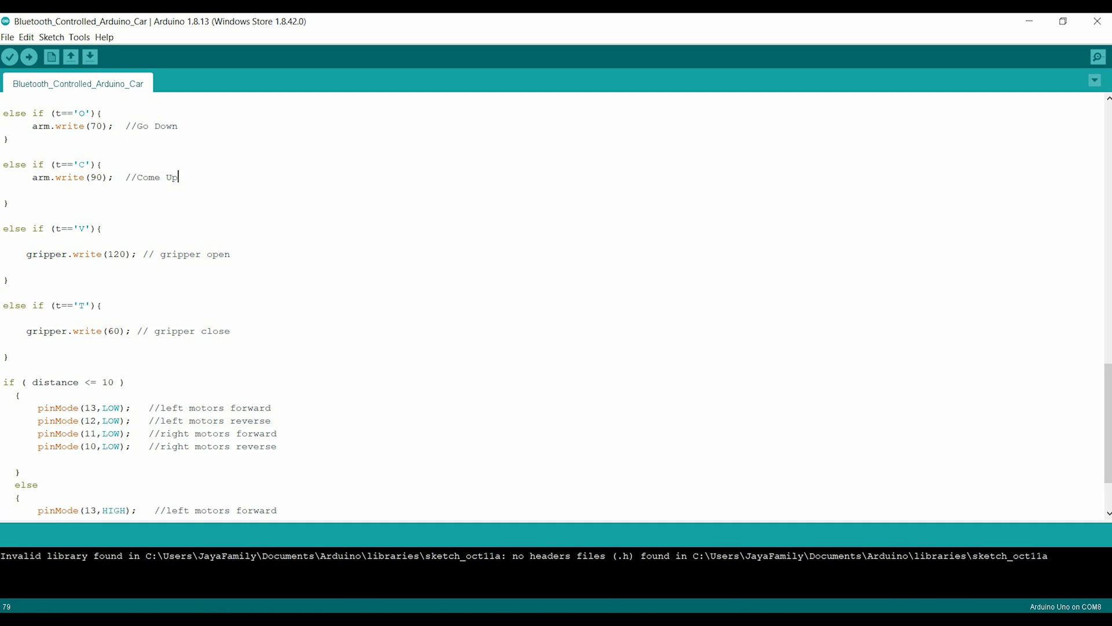
scroll("down", 3)
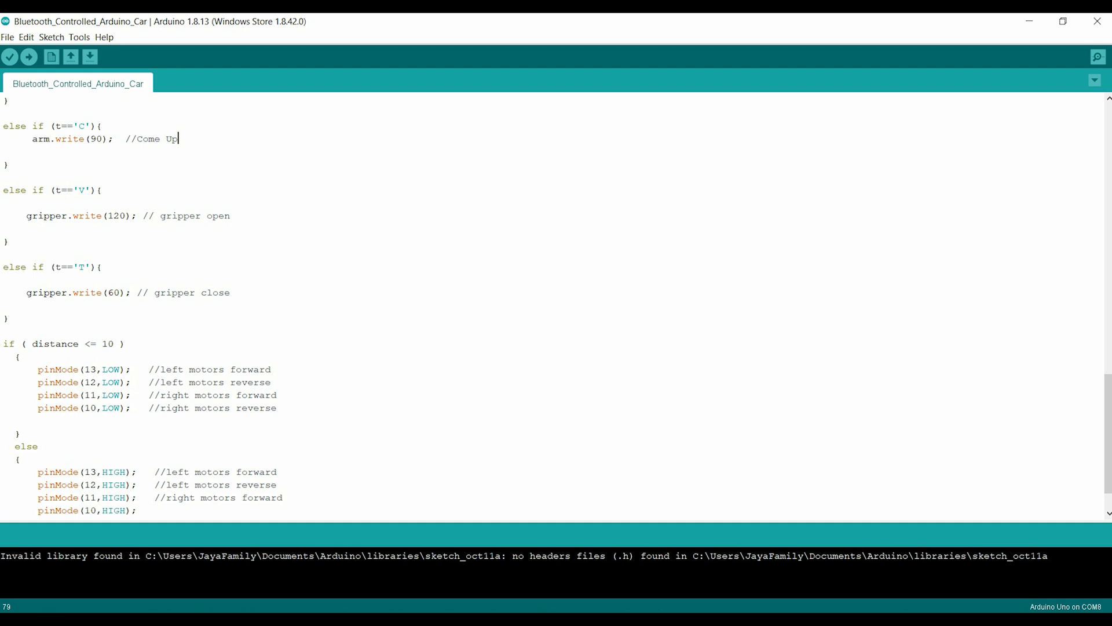
scroll("down", 3)
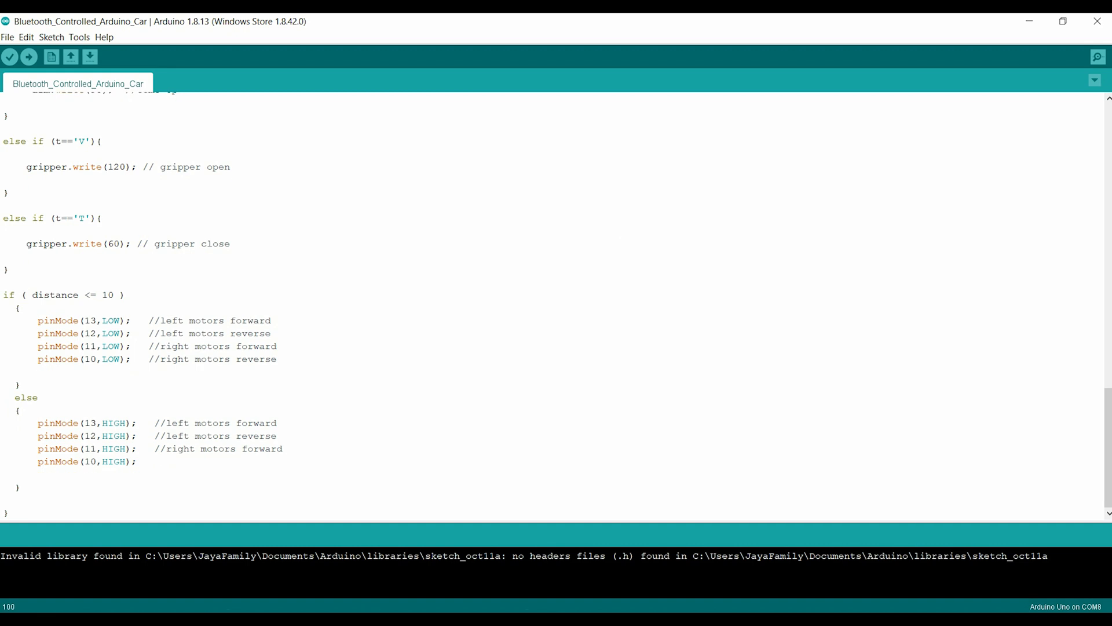
left_click(17, 486)
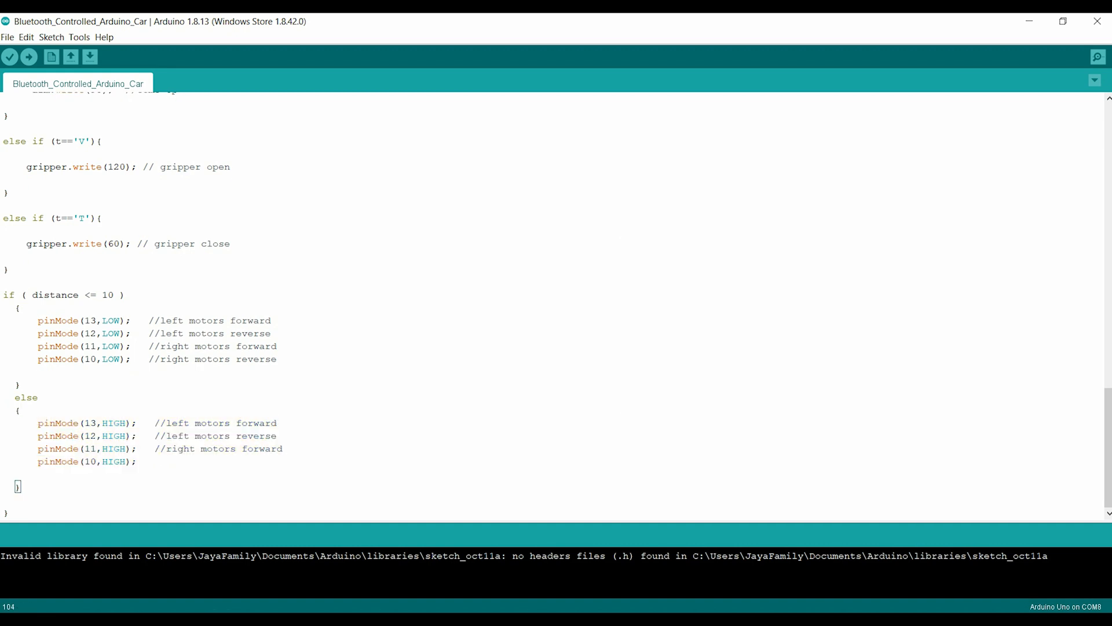